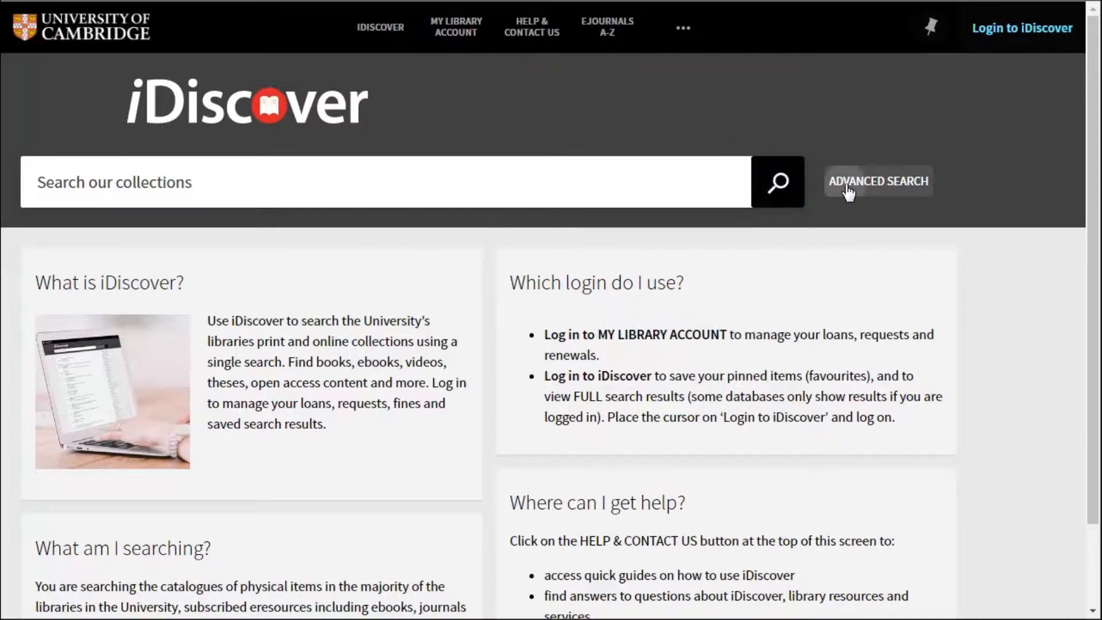
Step: Review the advanced form's Any field, Material Type and AND/OR/NOT options, leaving them unchanged
{"action": "left_click", "coordinate": [878, 181]}
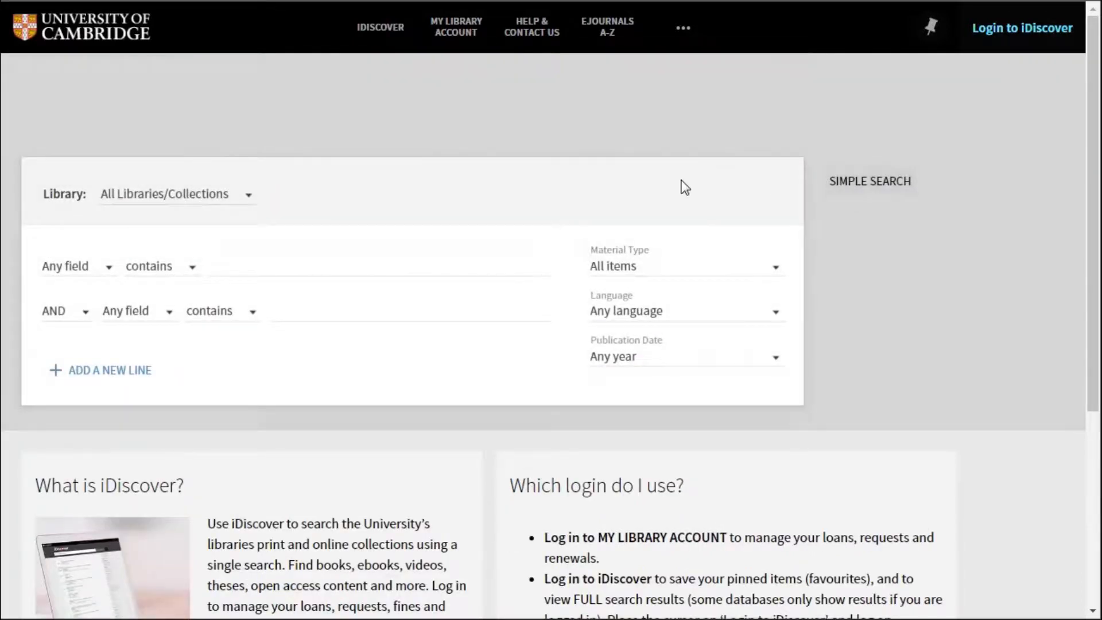
{"action": "mouse_move", "coordinate": [113, 240]}
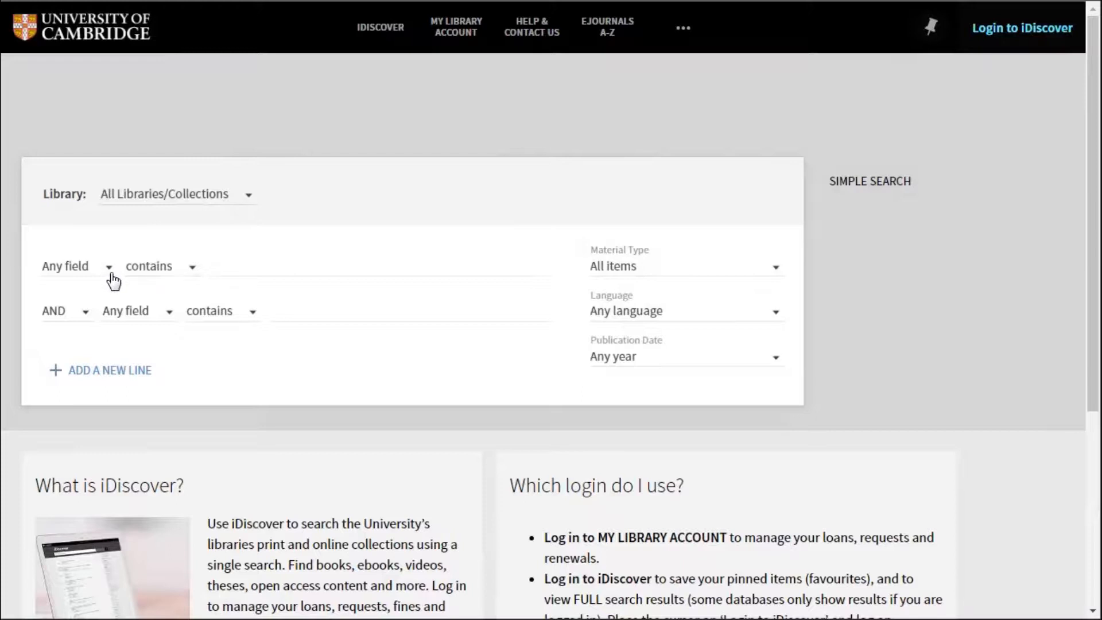
{"action": "left_click", "coordinate": [108, 267]}
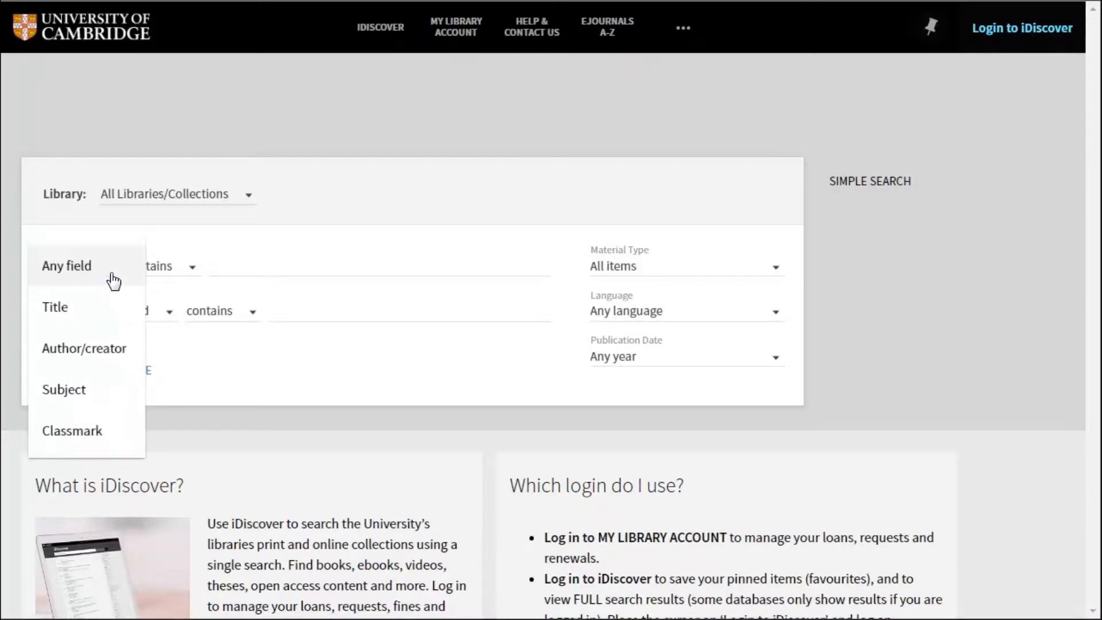
{"action": "mouse_move", "coordinate": [110, 304]}
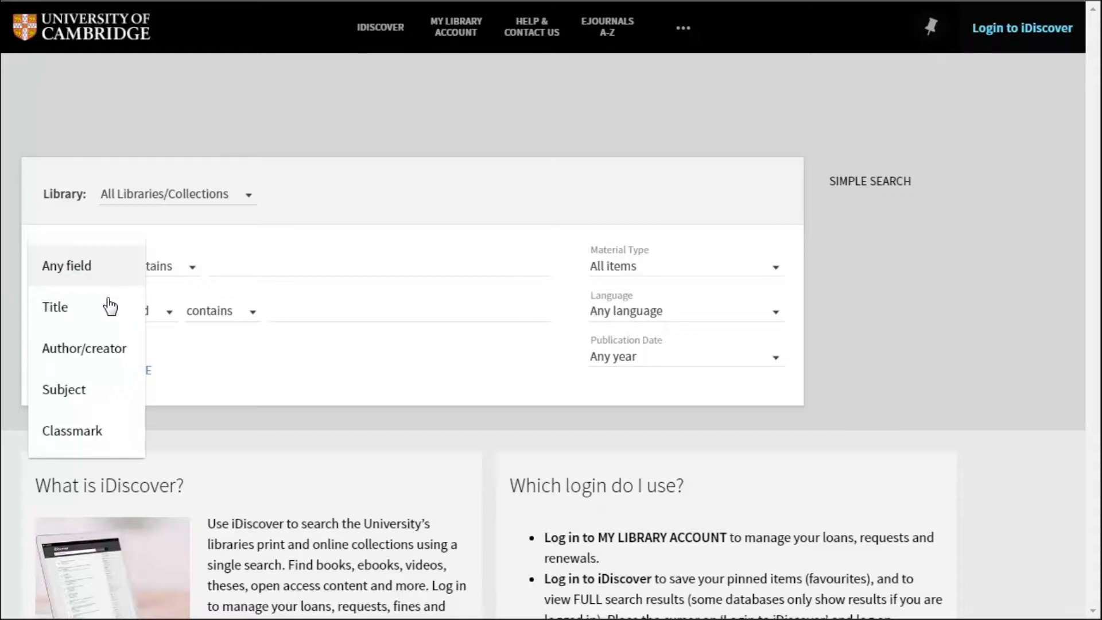
{"action": "mouse_move", "coordinate": [103, 357]}
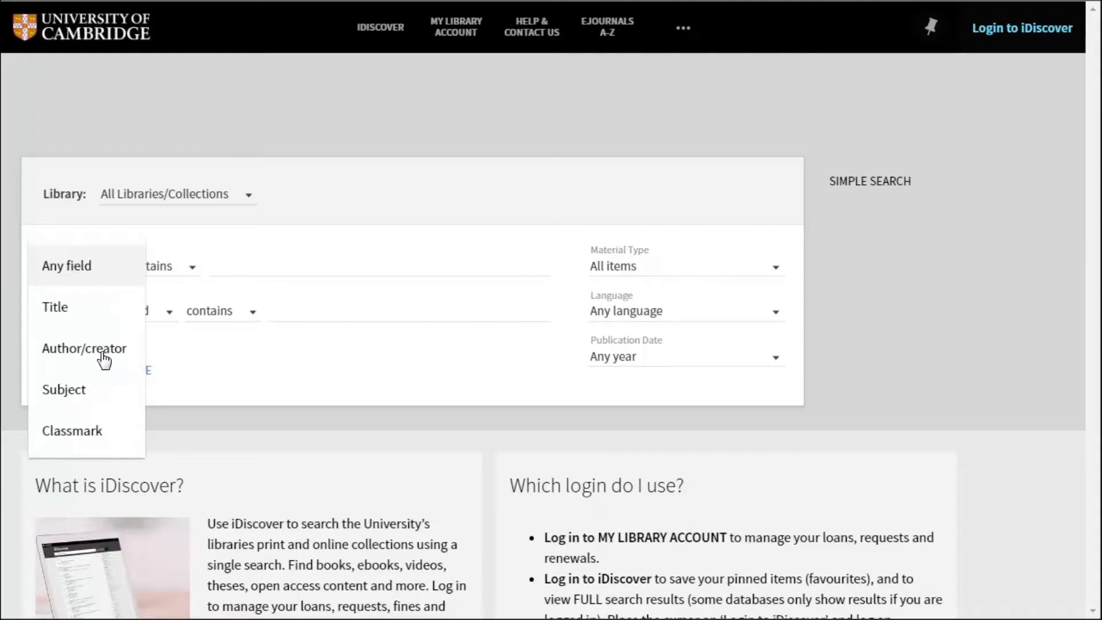
{"action": "mouse_move", "coordinate": [777, 275]}
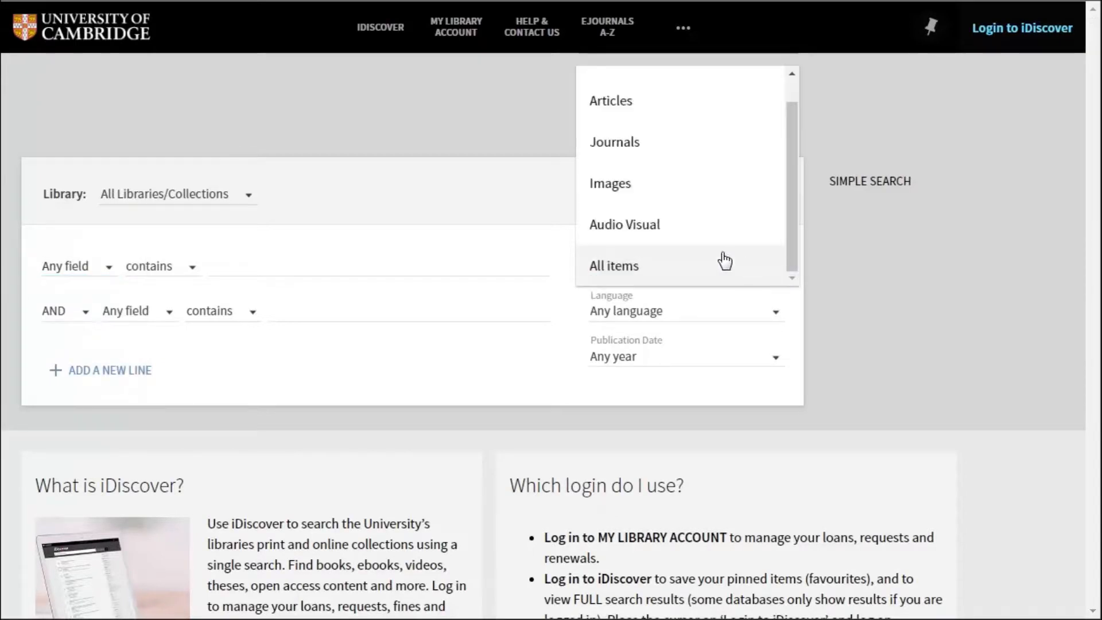
{"action": "mouse_move", "coordinate": [644, 229]}
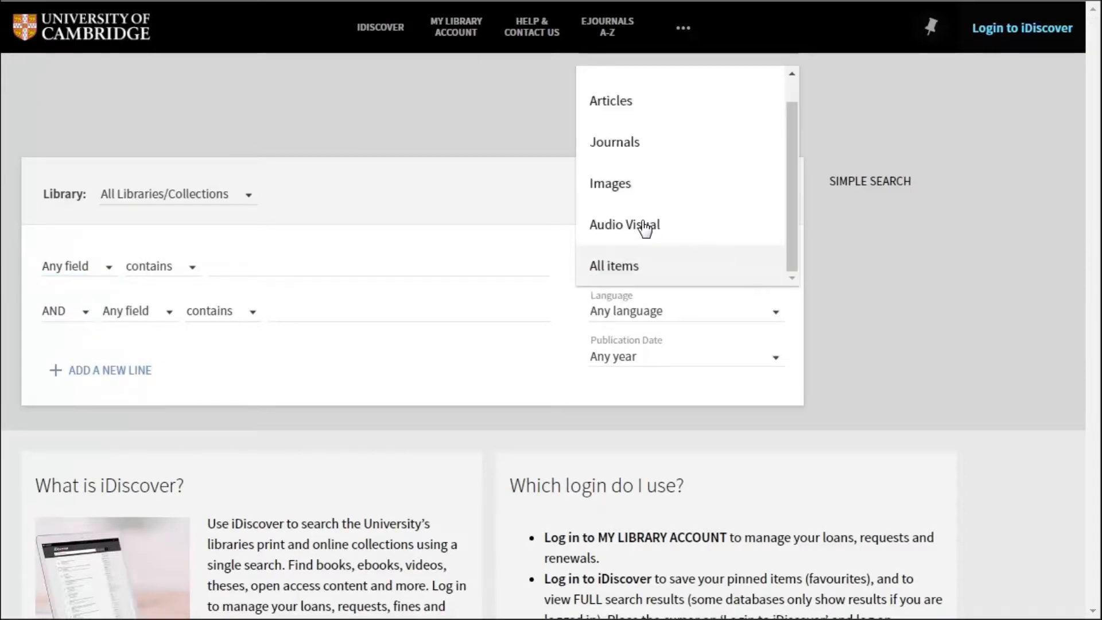
{"action": "mouse_move", "coordinate": [629, 224]}
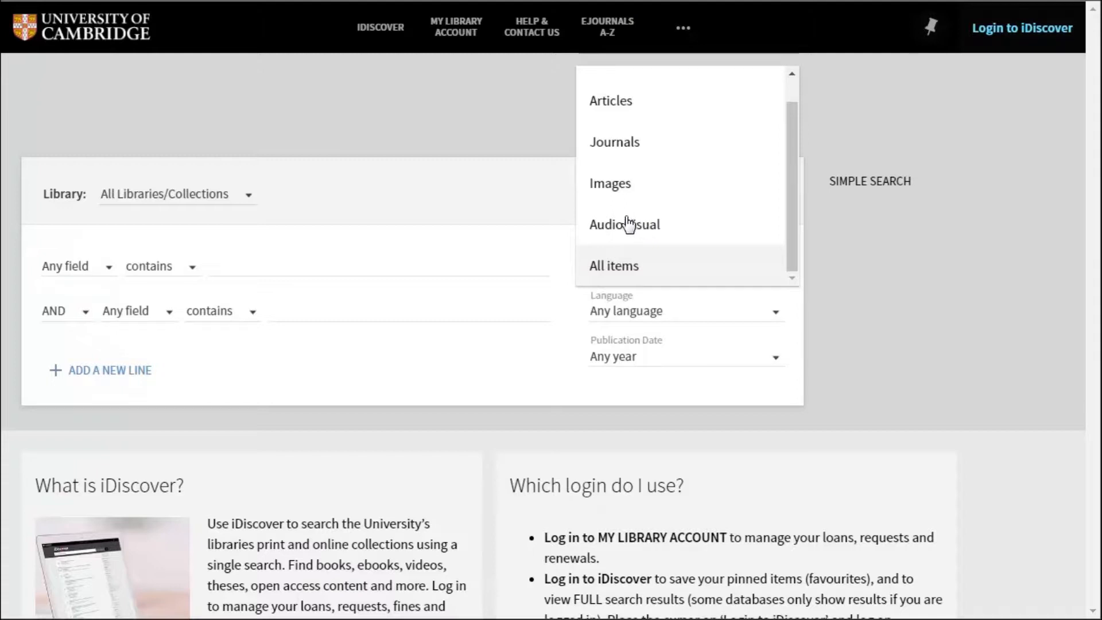
{"action": "left_click", "coordinate": [613, 265]}
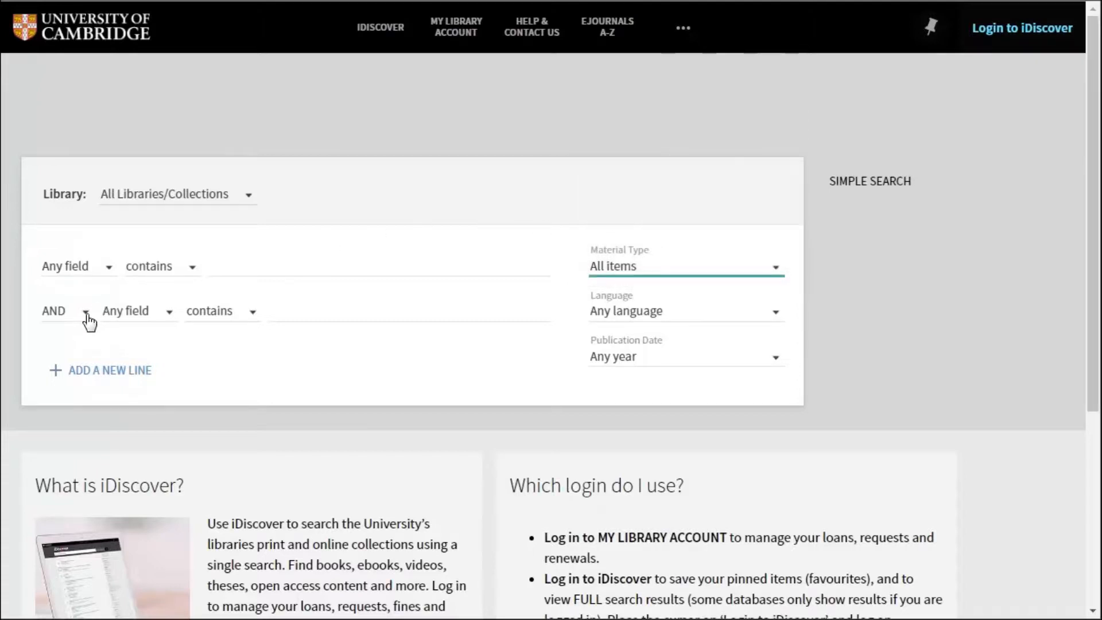
{"action": "left_click", "coordinate": [87, 311]}
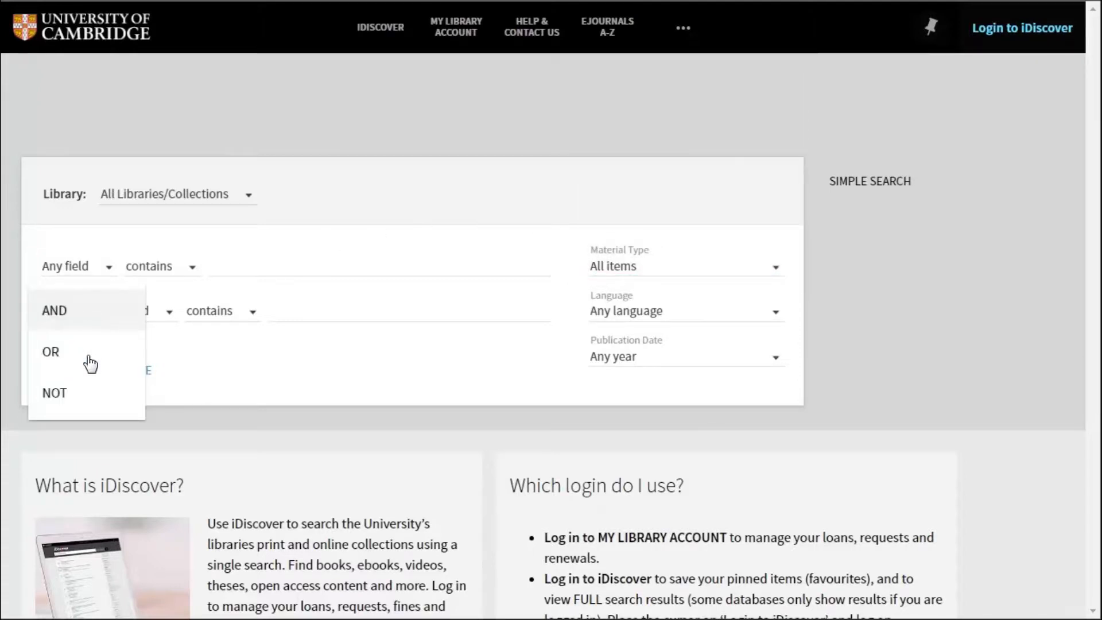
{"action": "mouse_move", "coordinate": [102, 399]}
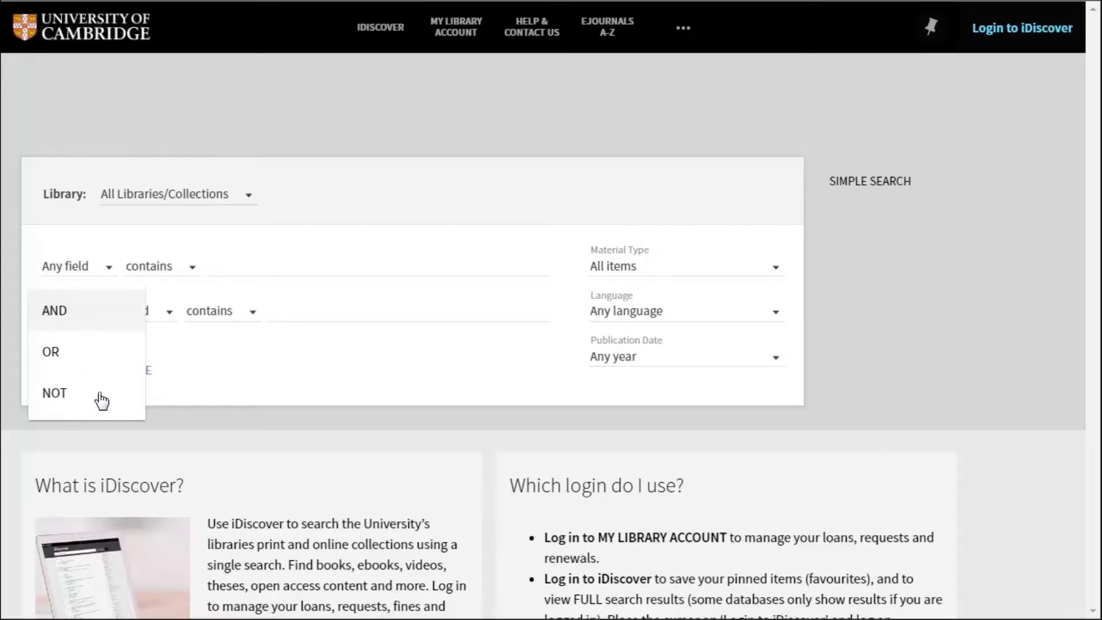
{"action": "left_click", "coordinate": [54, 310]}
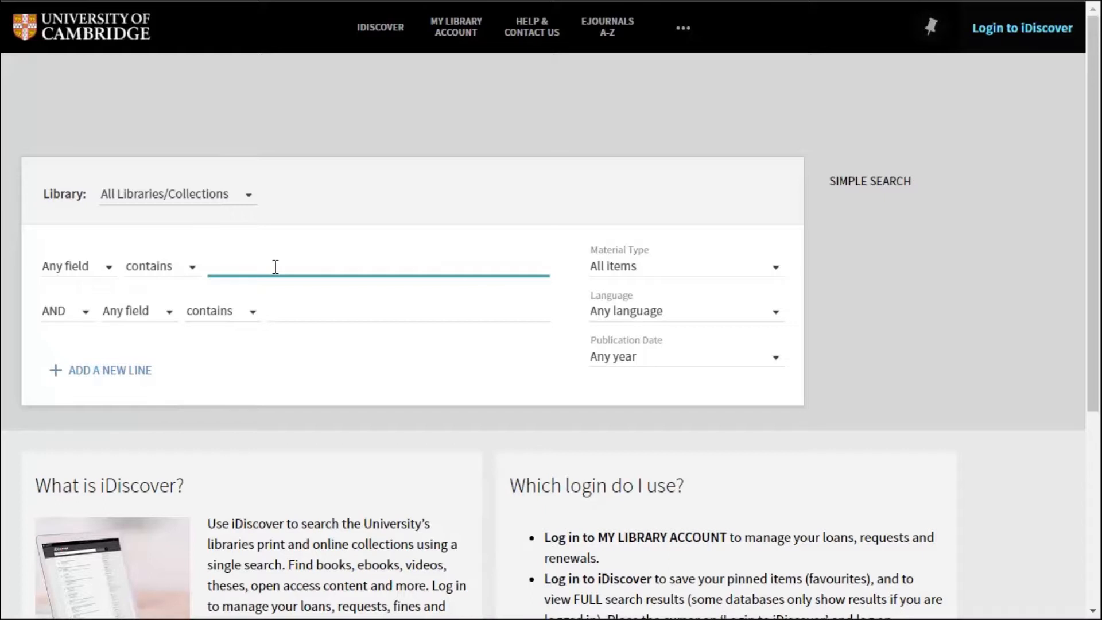
Step: Search 'canis lupus' in any field and scan the 12,283 results led by wolf articles
{"action": "type", "text": "canis luu"}
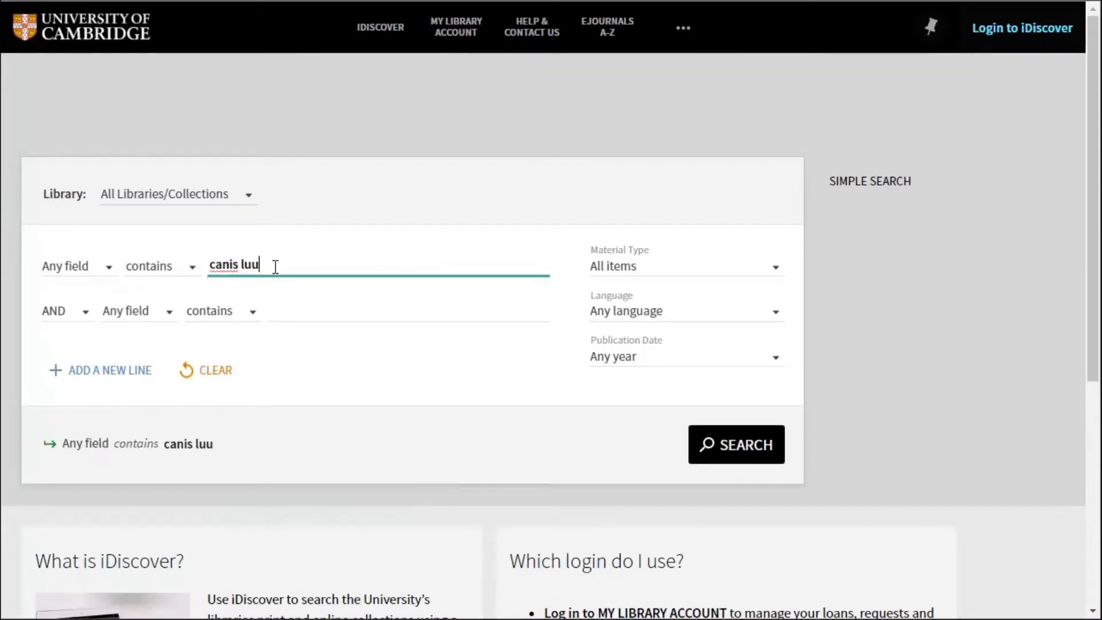
{"action": "type", "text": "pus"}
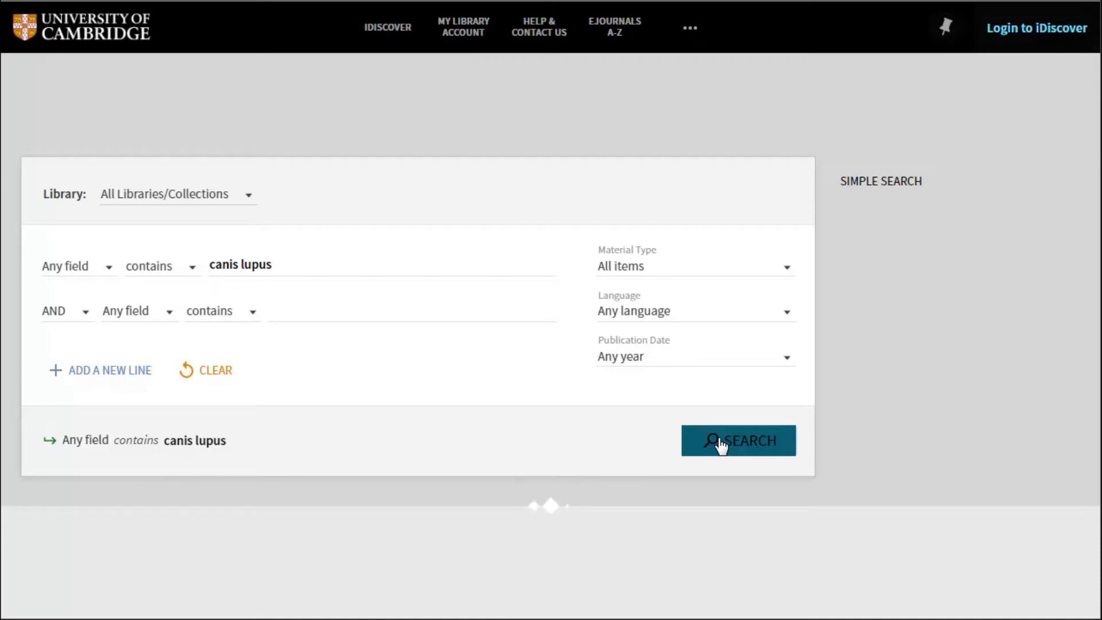
{"action": "left_click", "coordinate": [738, 440]}
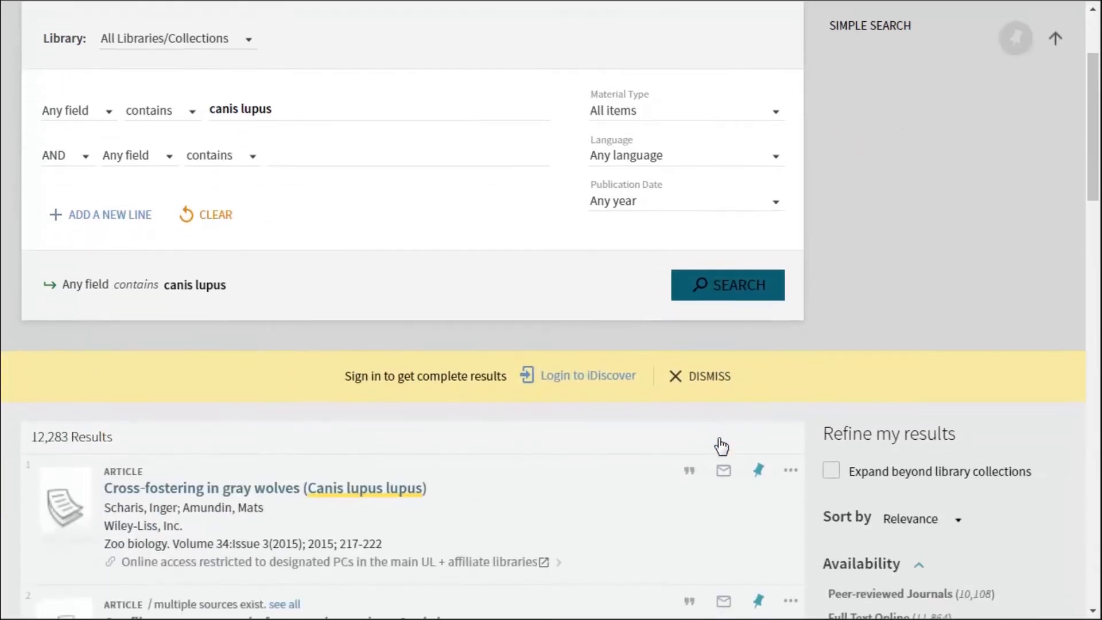
{"action": "scroll", "scroll_direction": "down", "scroll_amount": 3}
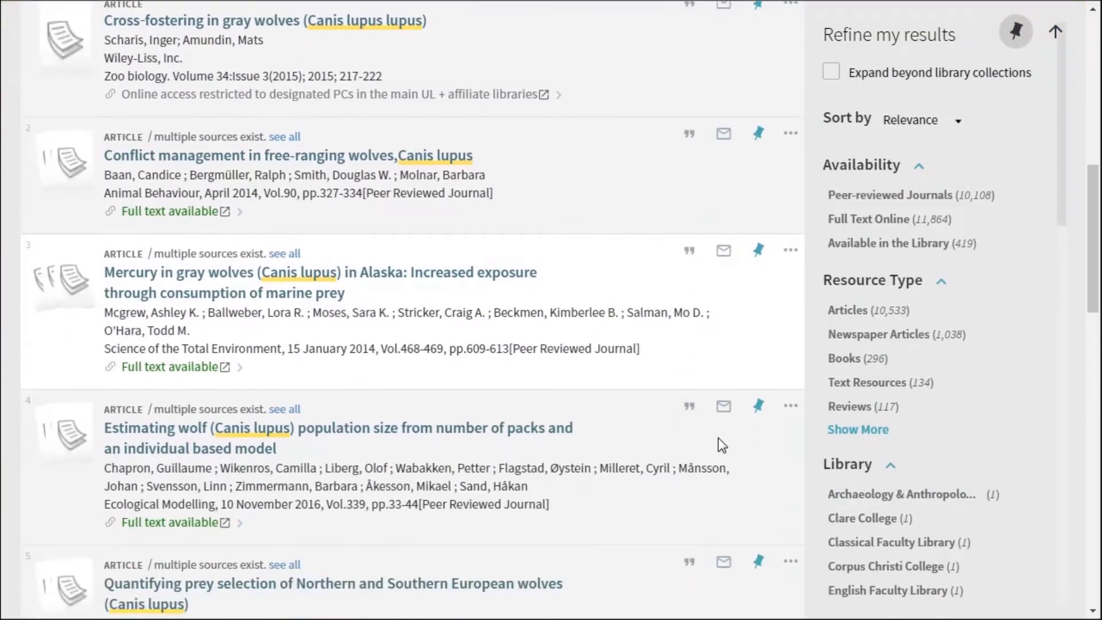
{"action": "scroll", "scroll_direction": "down", "scroll_amount": 3}
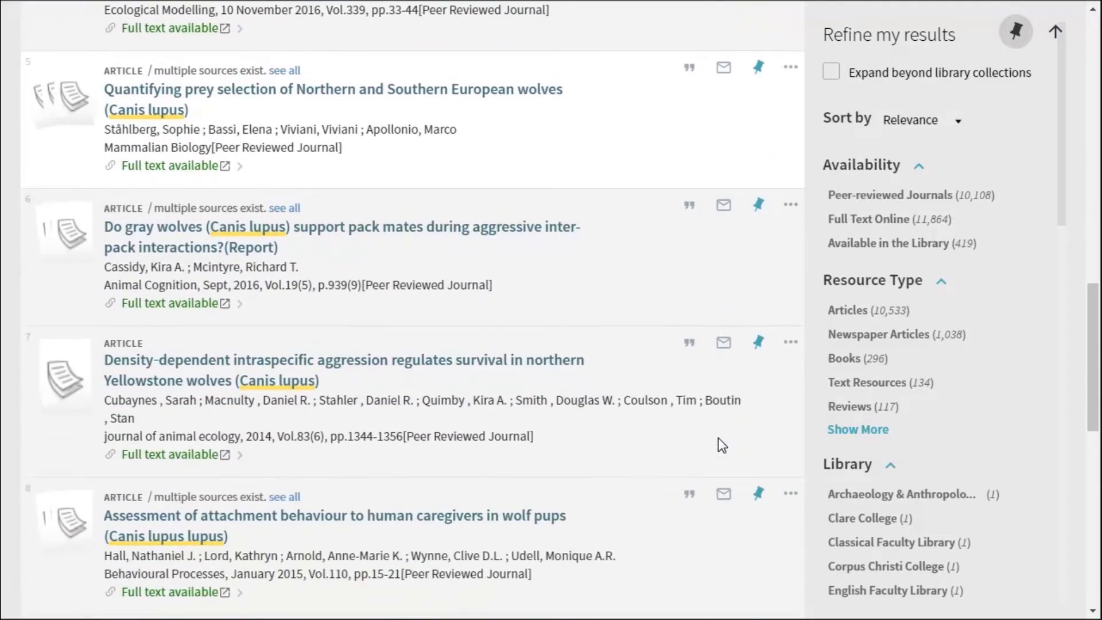
{"action": "scroll", "scroll_direction": "down", "scroll_amount": 3}
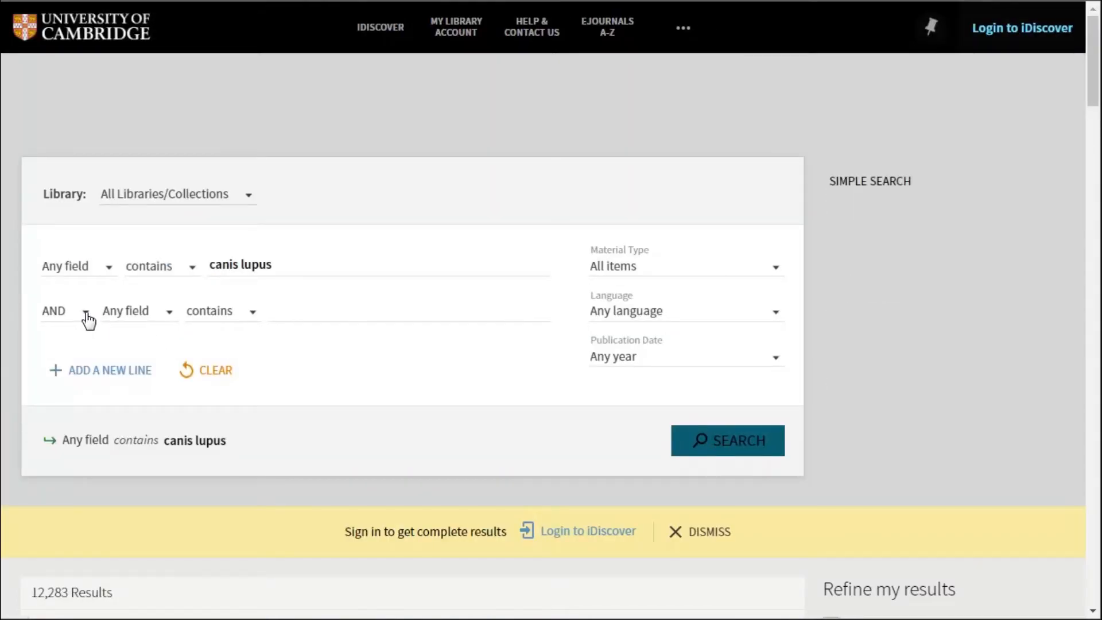
Step: Add a NOT line for 'canis lupus familiaris' and rerun, narrowing to 2,571 results
{"action": "left_click", "coordinate": [54, 311]}
{"action": "type", "text": "canis lupus fam"}
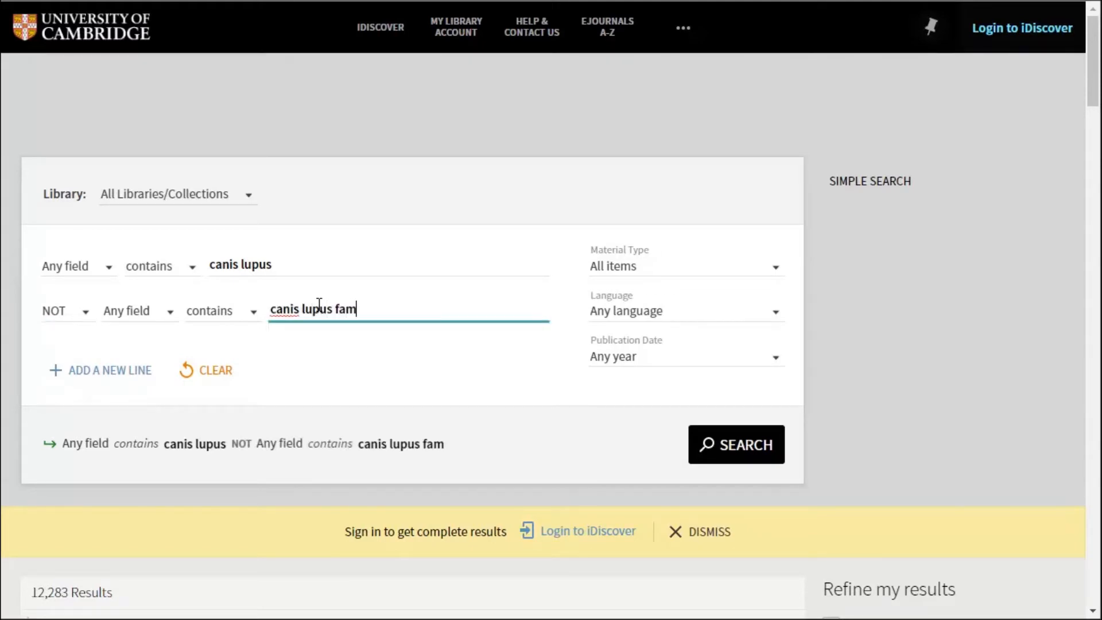
{"action": "type", "text": "iliaris"}
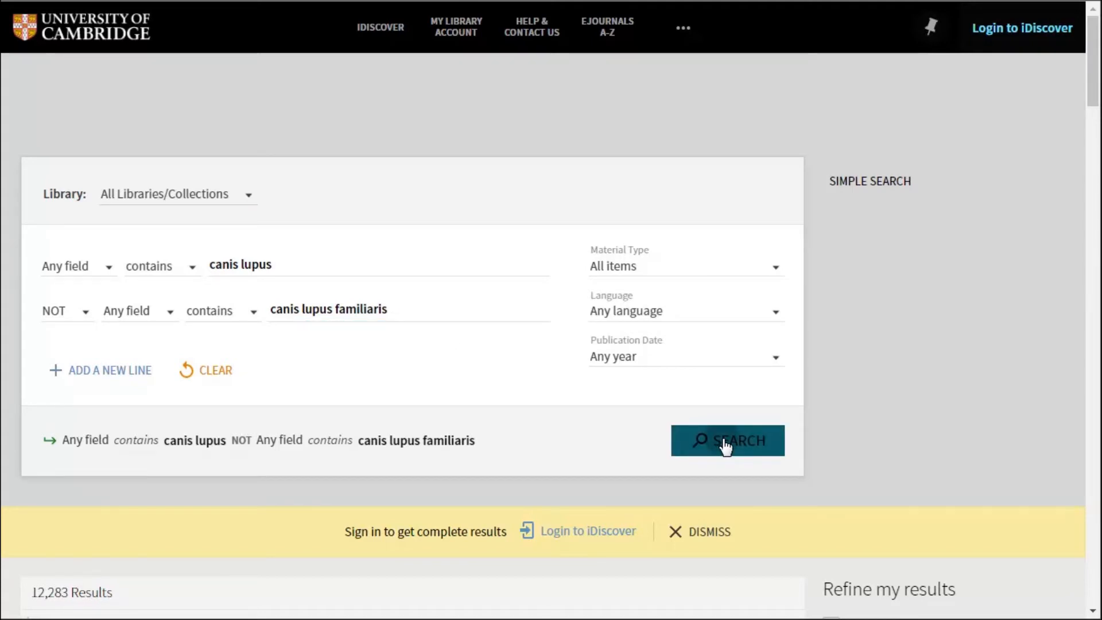
{"action": "left_click", "coordinate": [728, 441]}
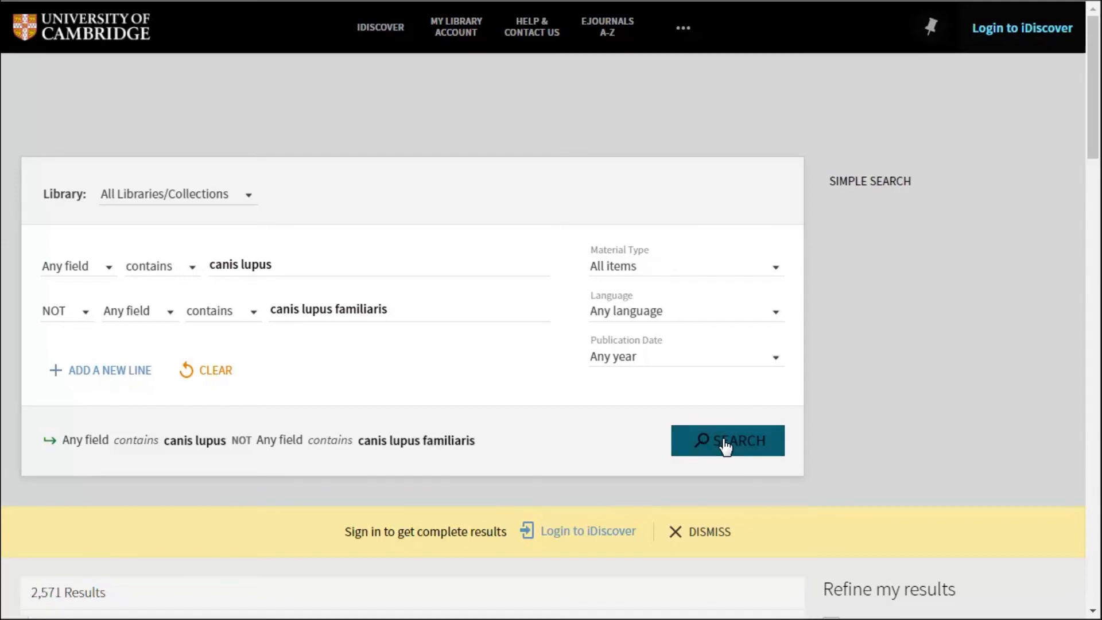
{"action": "left_click", "coordinate": [728, 439]}
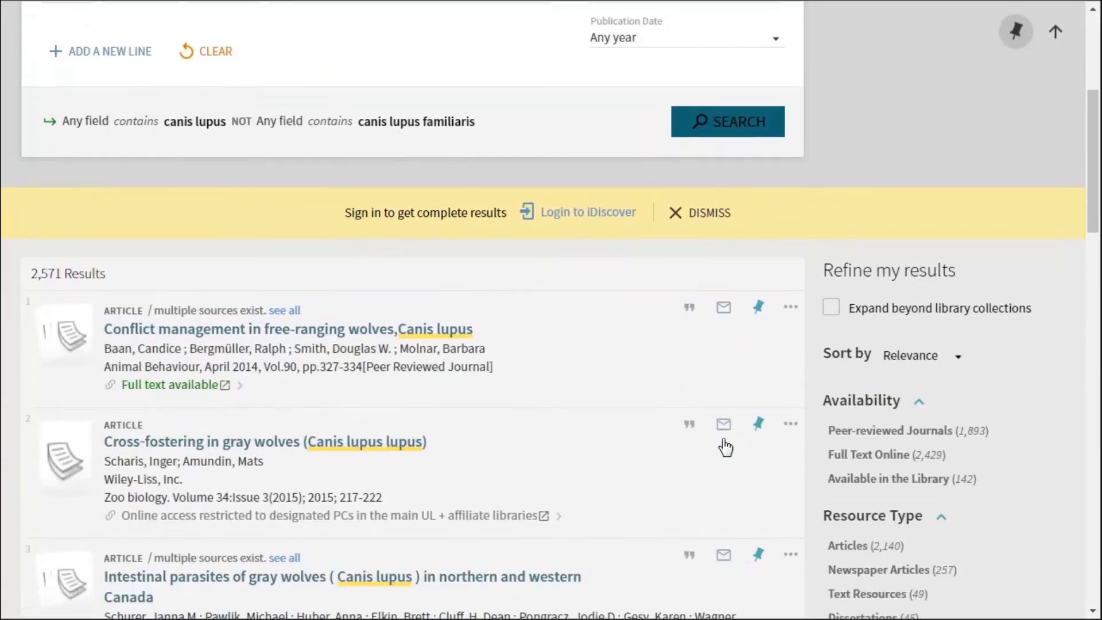
{"action": "scroll", "scroll_direction": "down", "scroll_amount": 3}
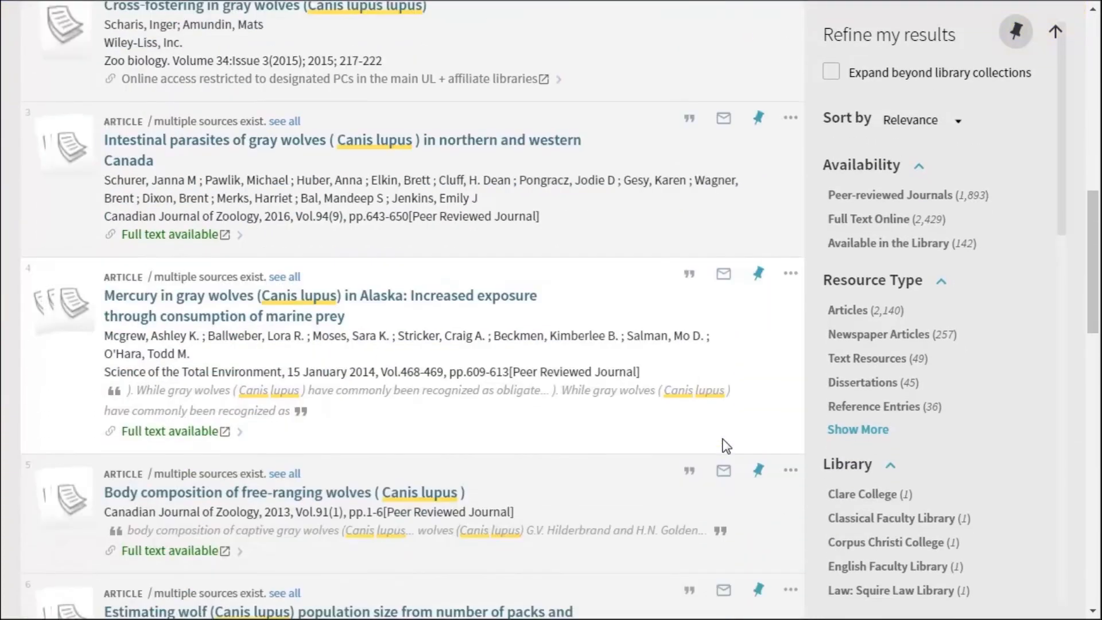